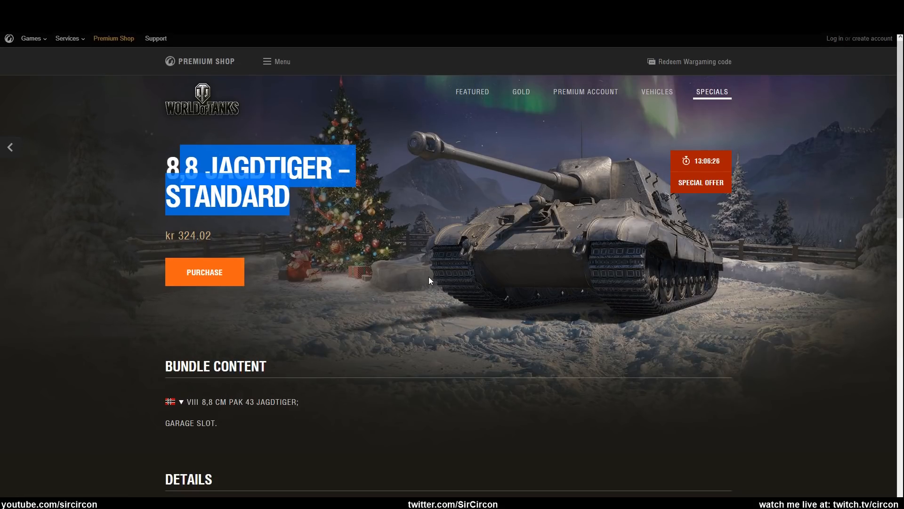
# Highlight the Jagdtiger's tank traverse speed and list its AP, APCR and HE ammunition options.
pyautogui.scroll(-3)
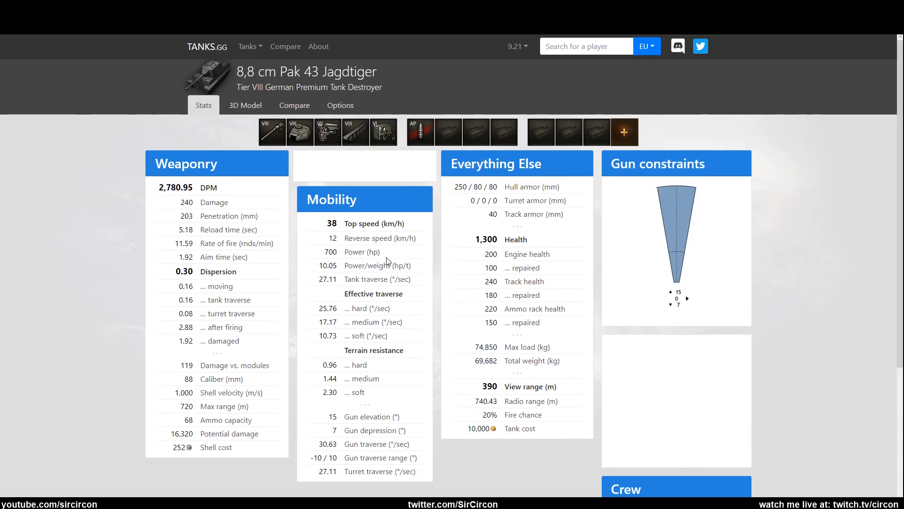
pyautogui.doubleClick(184, 271)
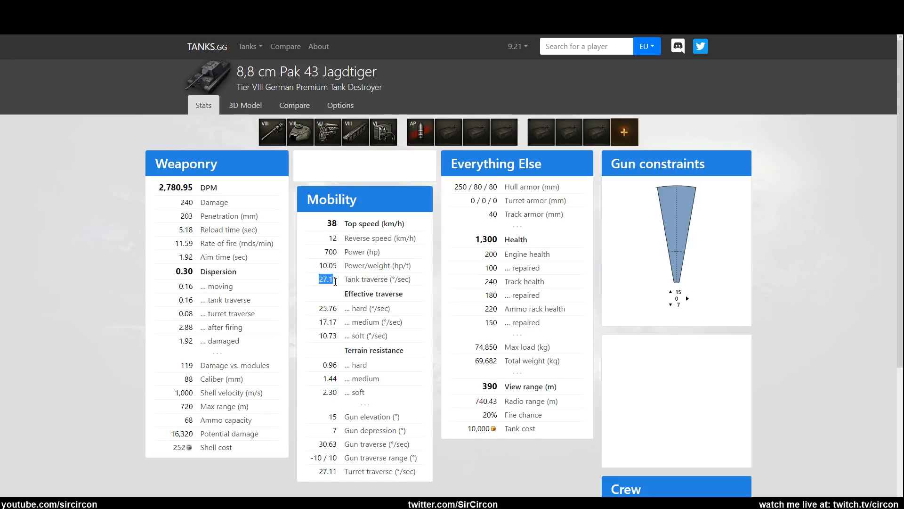
pyautogui.rightClick(327, 279)
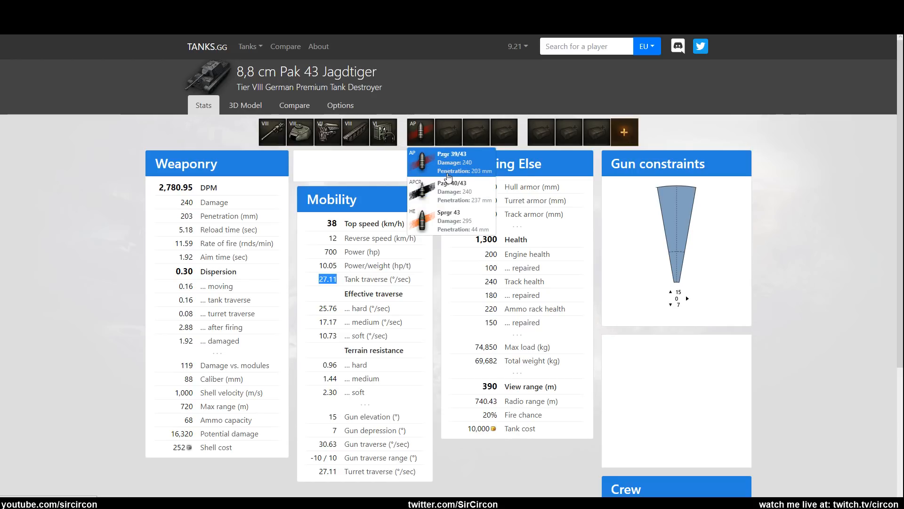
pyautogui.moveTo(429, 175)
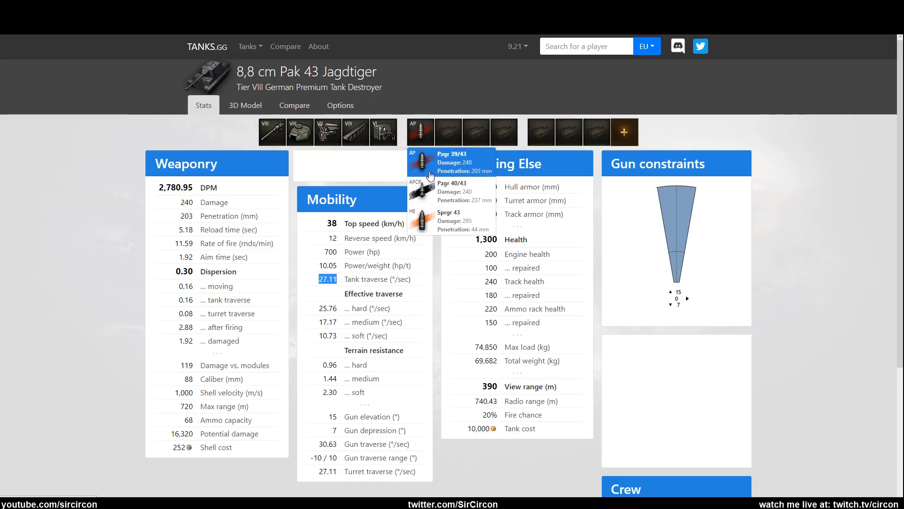
pyautogui.moveTo(245, 104)
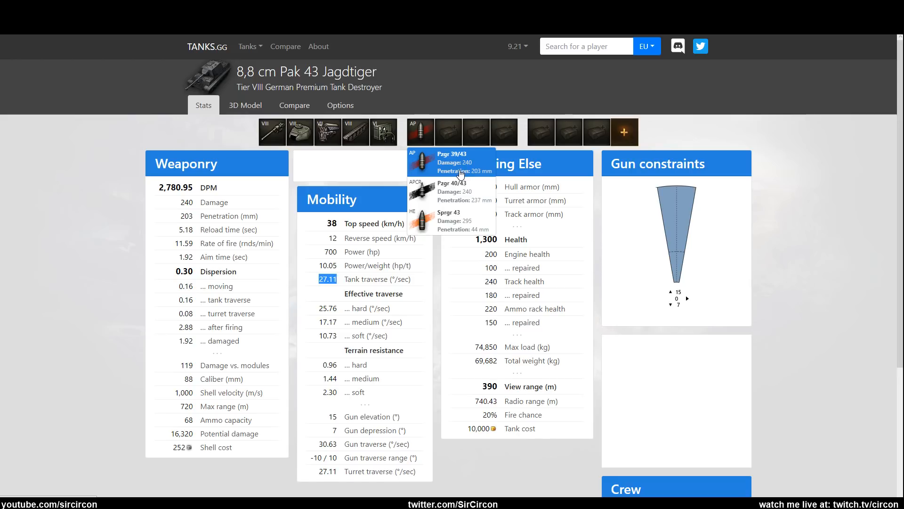
pyautogui.moveTo(271, 132)
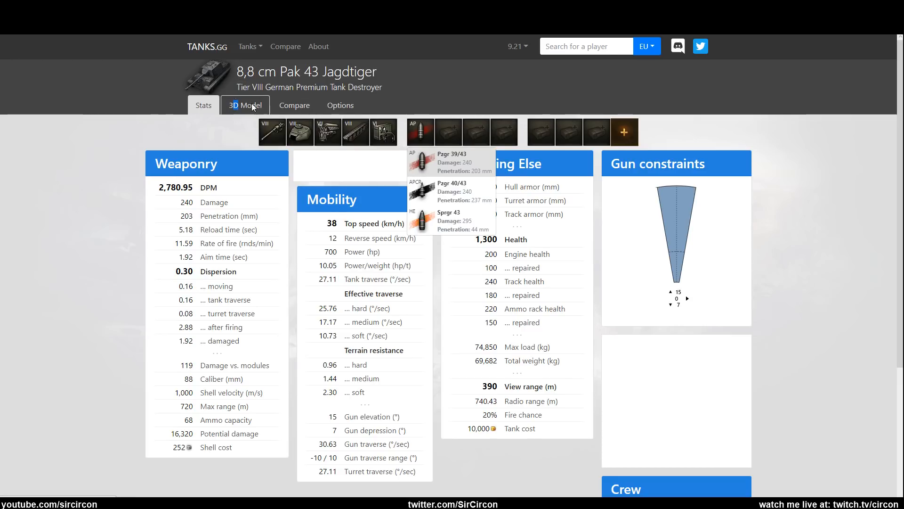
# View the Jagdtiger's colour-coded 3D armor model and rotate it to another side.
pyautogui.click(245, 104)
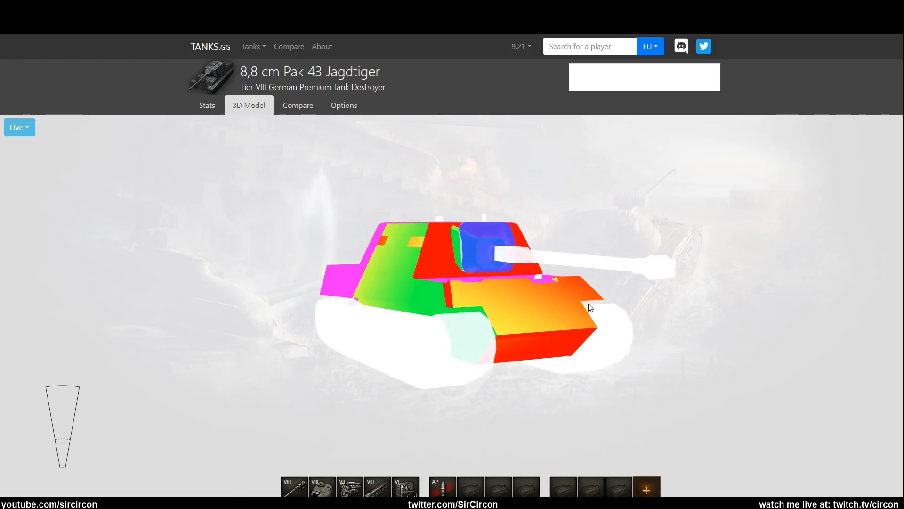
pyautogui.moveTo(590, 307); pyautogui.dragTo(498, 256)
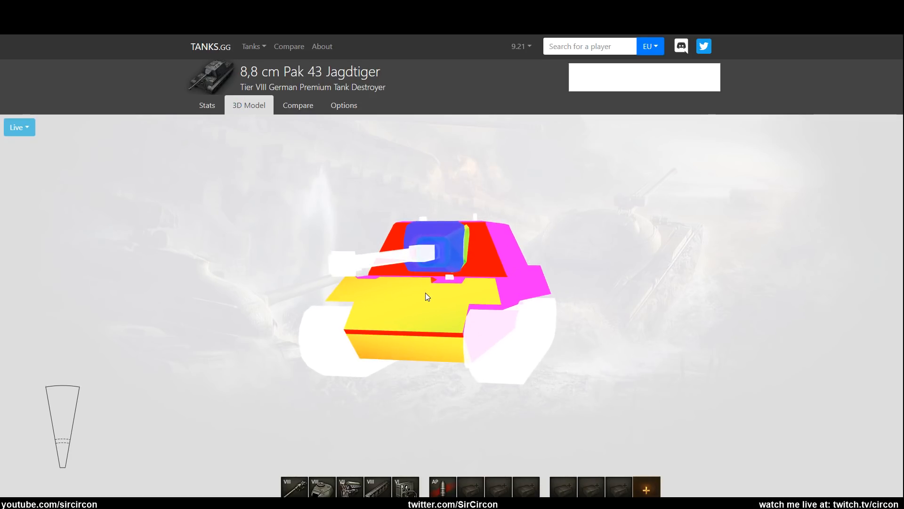
pyautogui.moveTo(509, 245)
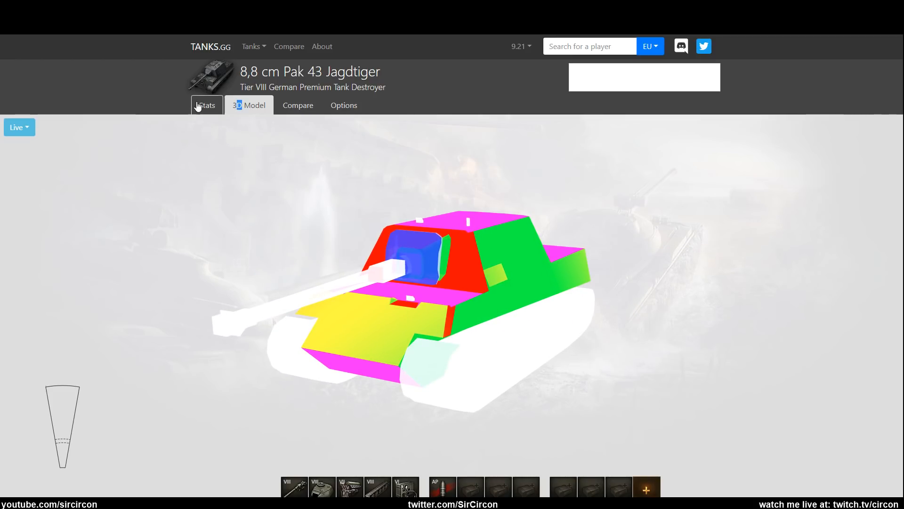
# Revisit the stats to highlight the 700 hp engine power, then return to the armor model.
pyautogui.click(204, 104)
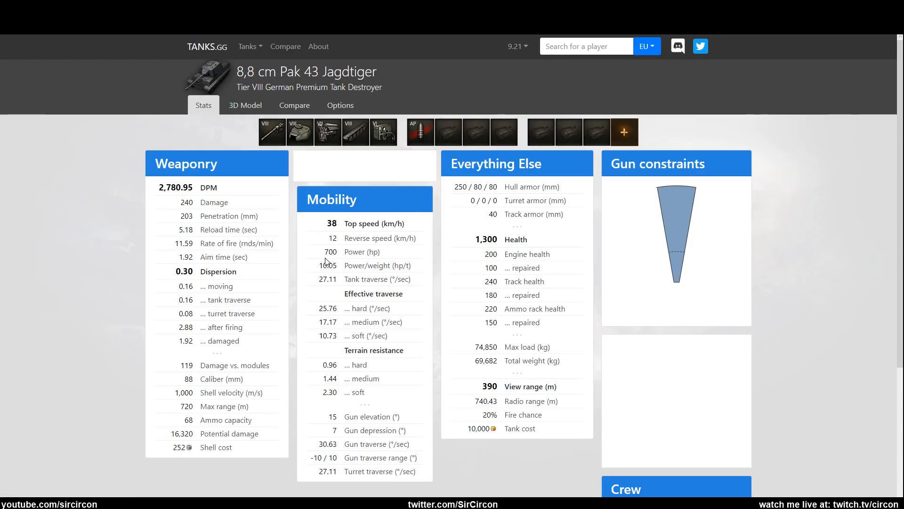
pyautogui.moveTo(341, 276)
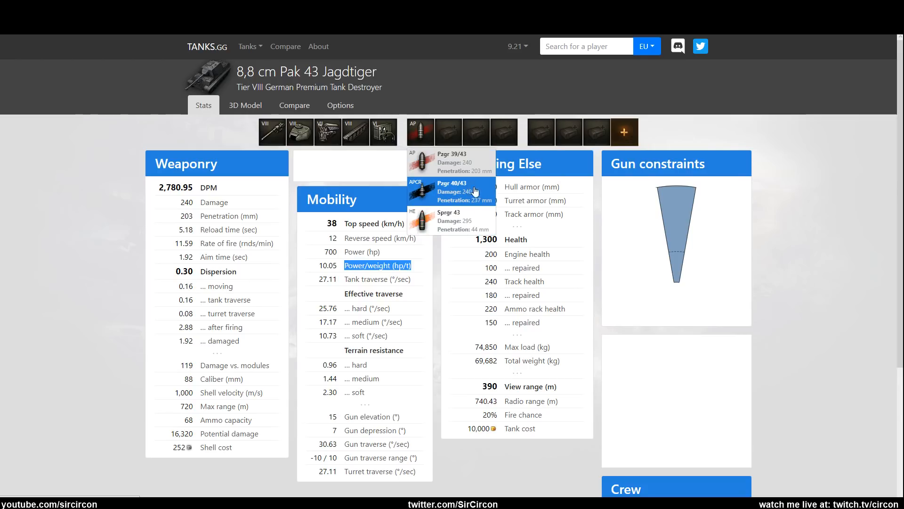
pyautogui.moveTo(472, 209)
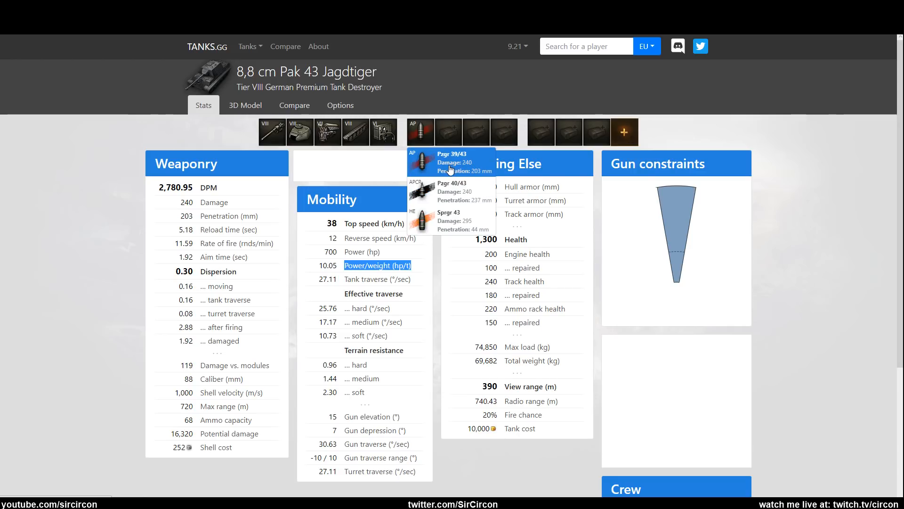
pyautogui.moveTo(453, 190)
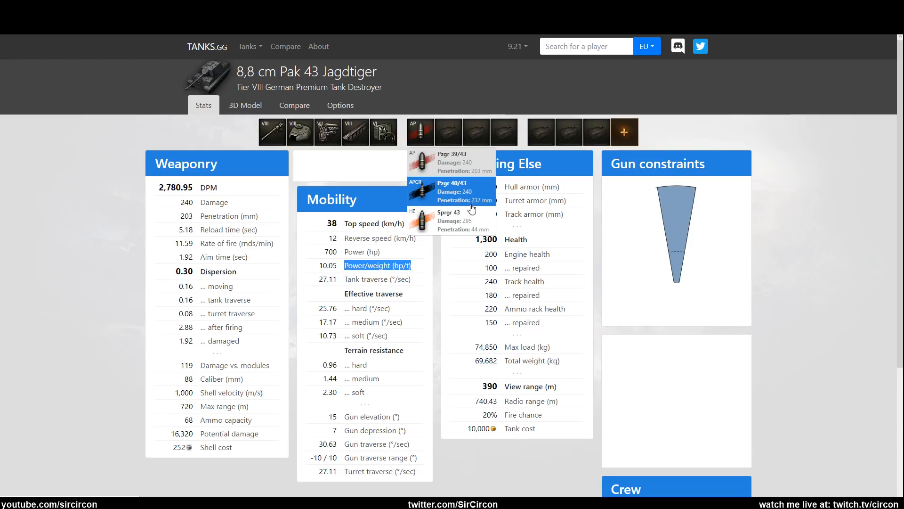
pyautogui.moveTo(194, 205)
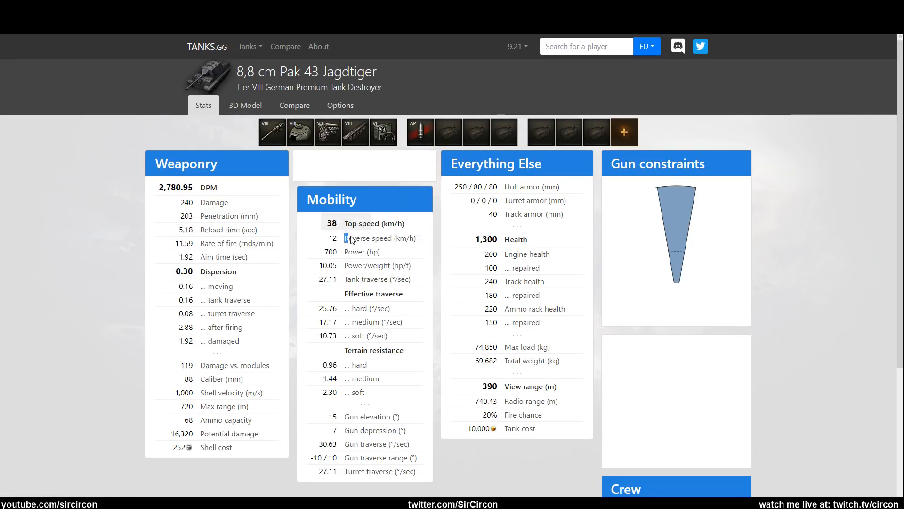
pyautogui.doubleClick(331, 252)
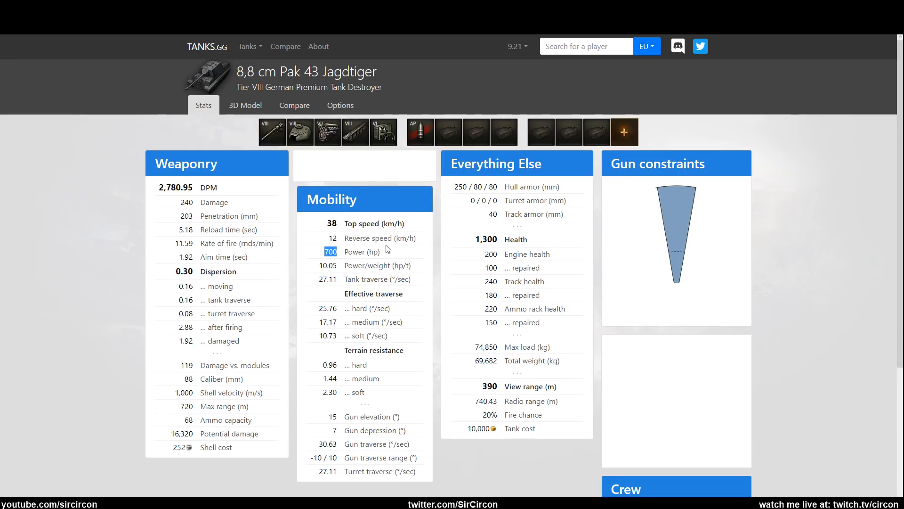
pyautogui.click(245, 105)
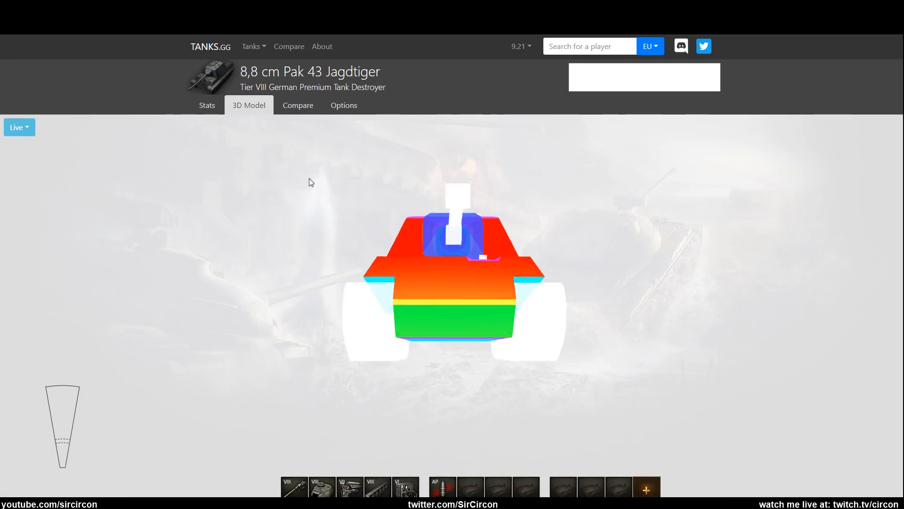
# Rotate the armor model through an angled front view, the hull side, and down onto the roof.
pyautogui.moveTo(309, 182); pyautogui.dragTo(334, 308)
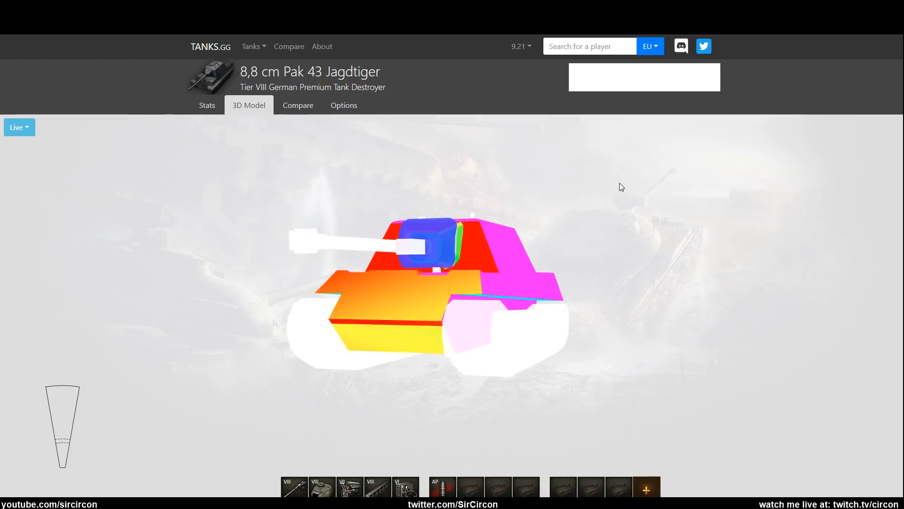
pyautogui.moveTo(621, 187); pyautogui.dragTo(660, 224)
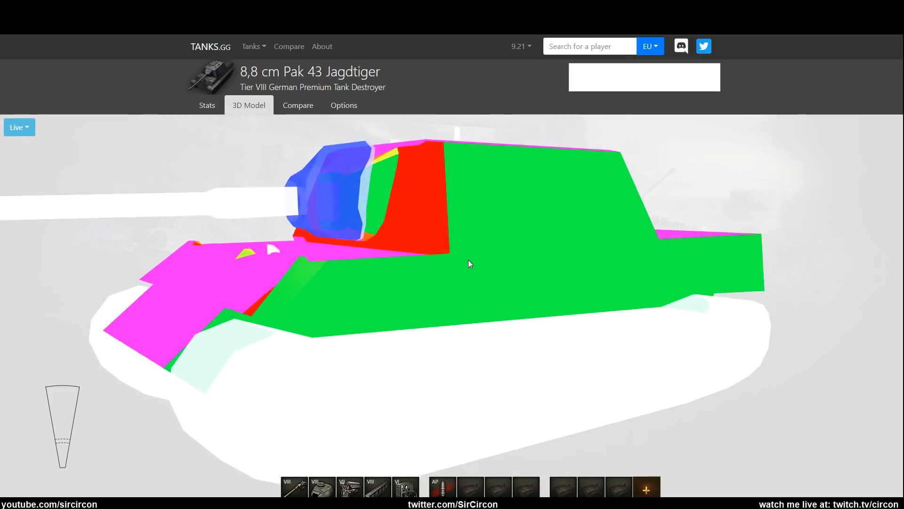
pyautogui.moveTo(468, 264); pyautogui.dragTo(613, 272)
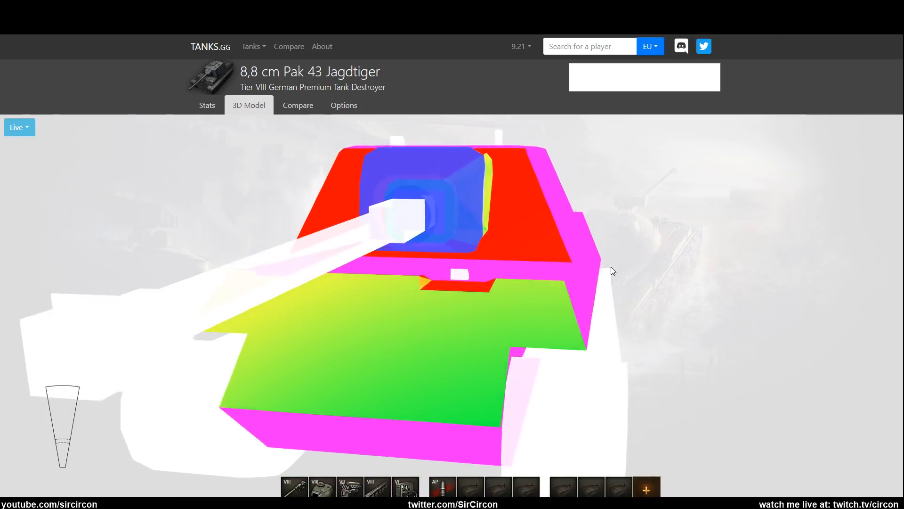